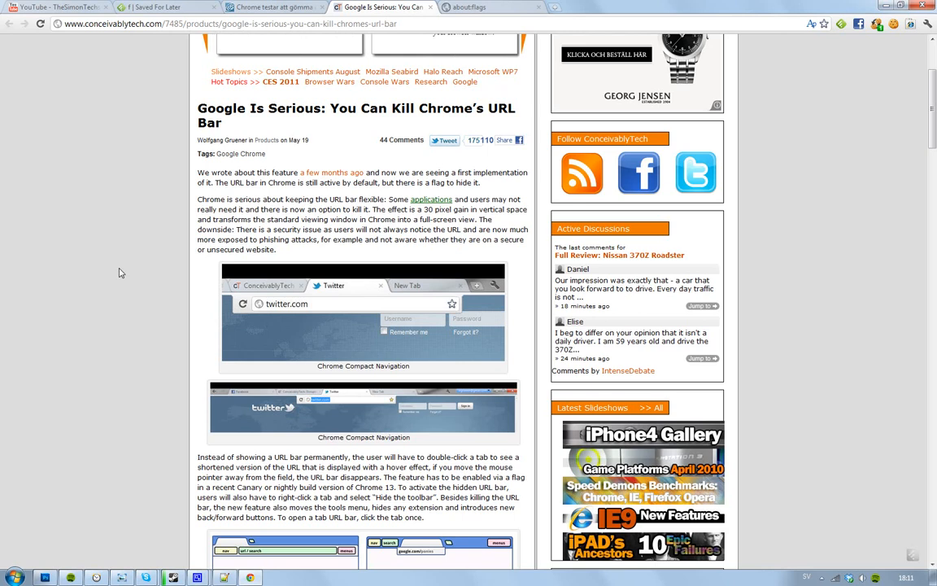
mouse_move(134, 273)
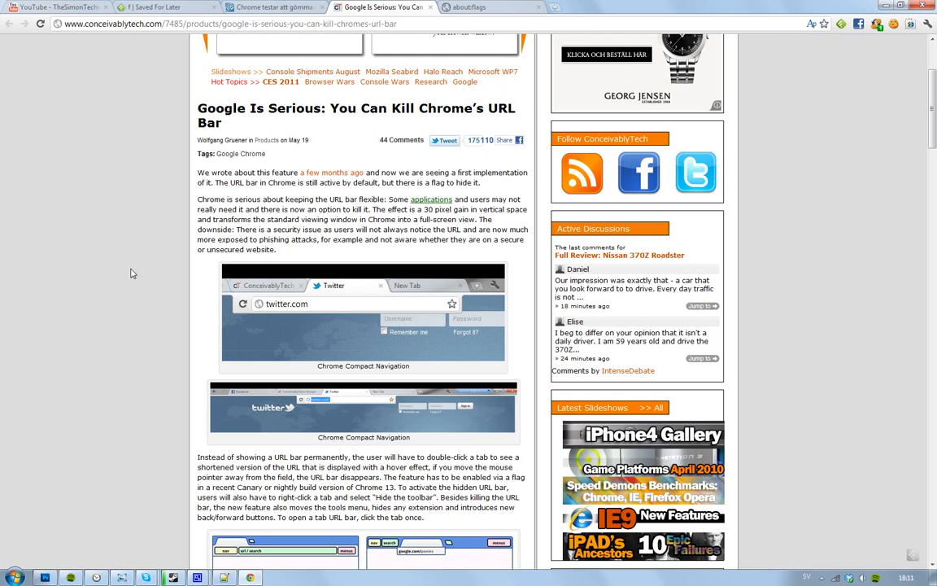
mouse_move(397, 283)
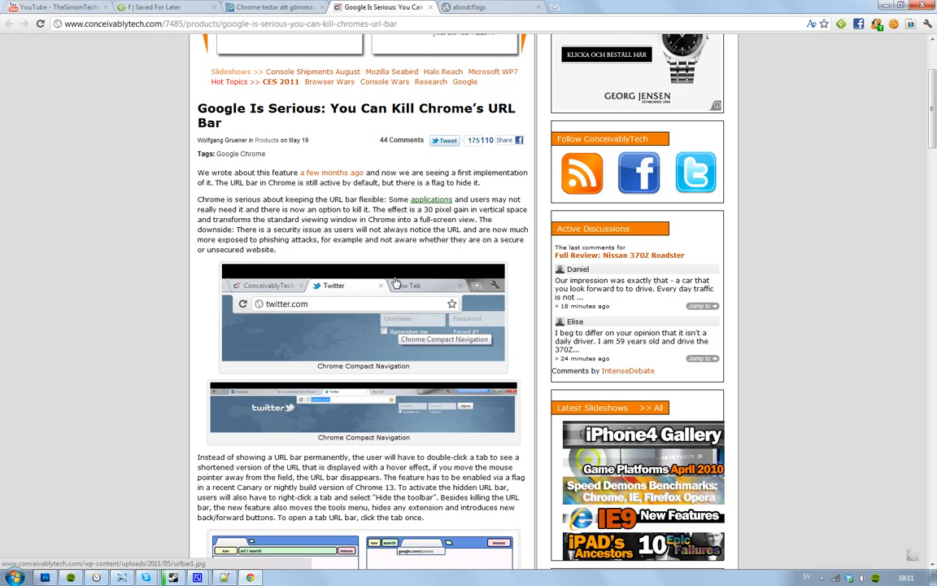
mouse_move(303, 314)
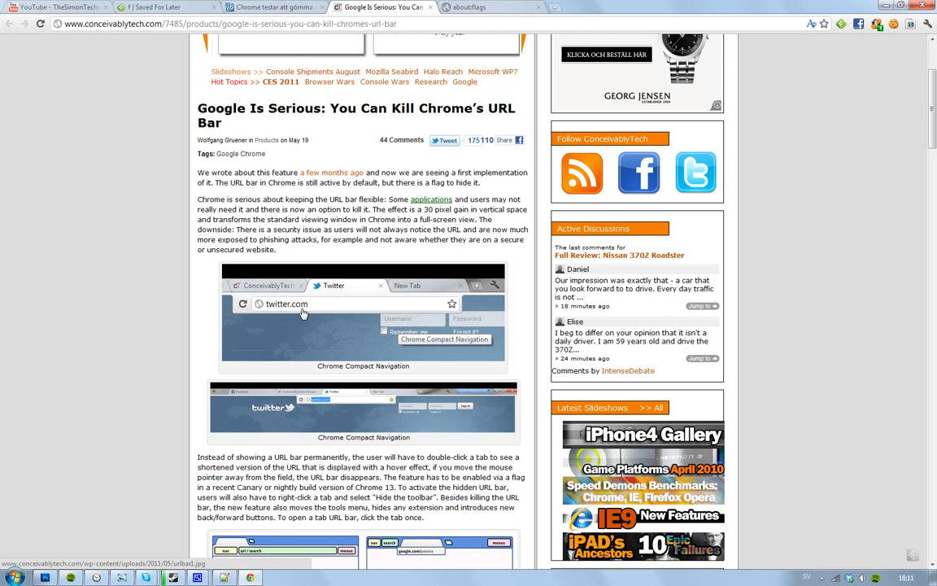
mouse_move(306, 313)
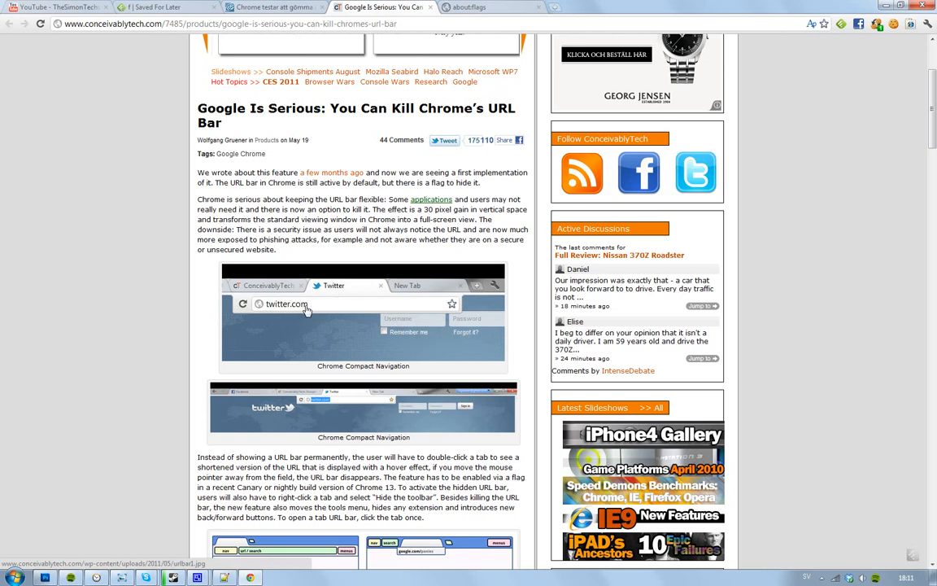
mouse_move(247, 326)
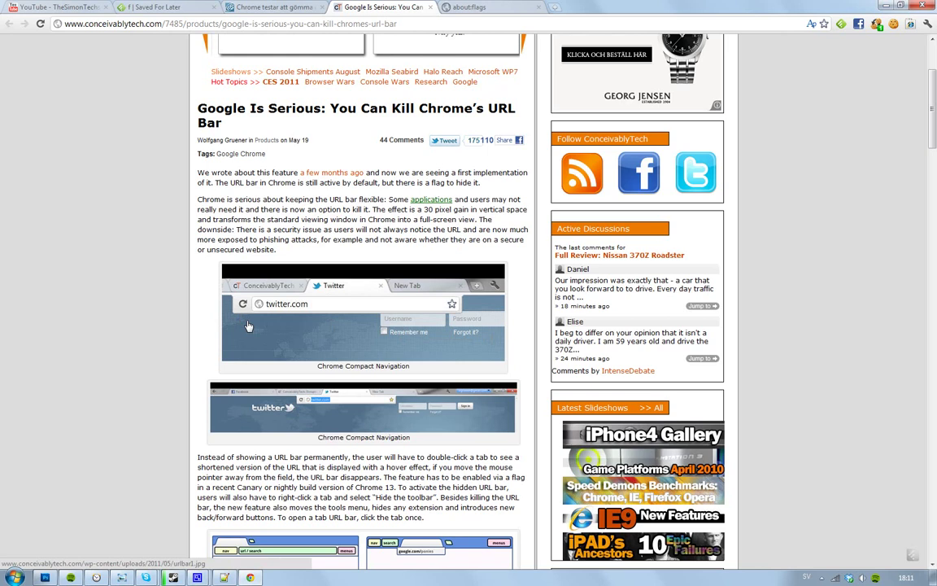
mouse_move(452, 309)
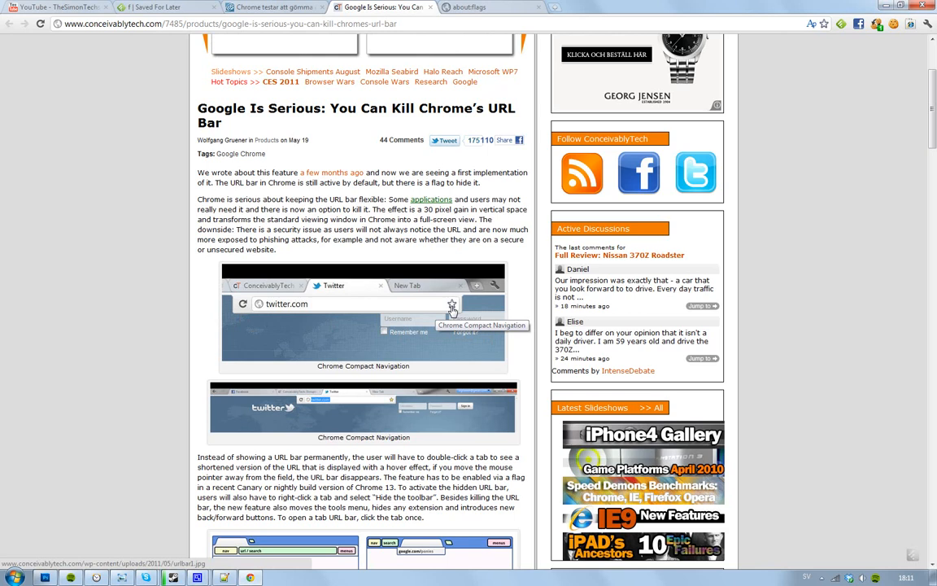
mouse_move(442, 127)
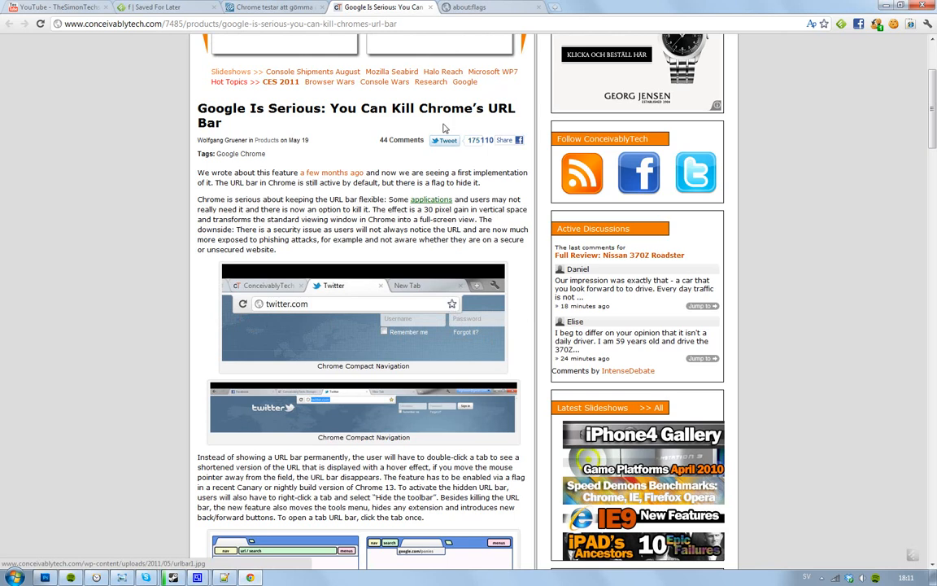
- Review the about:flags experiments list before closing Chrome
click(469, 7)
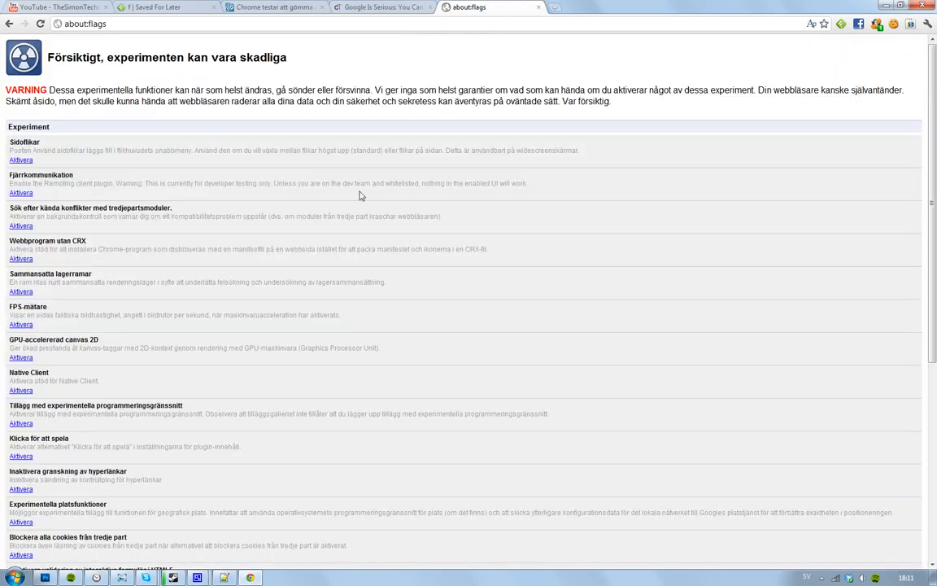
scroll(down, 3)
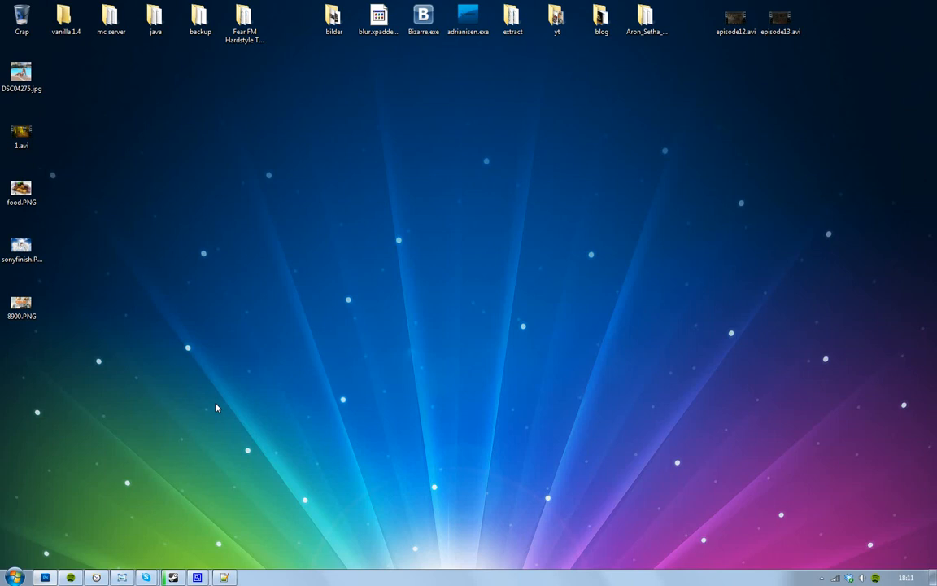
click(250, 577)
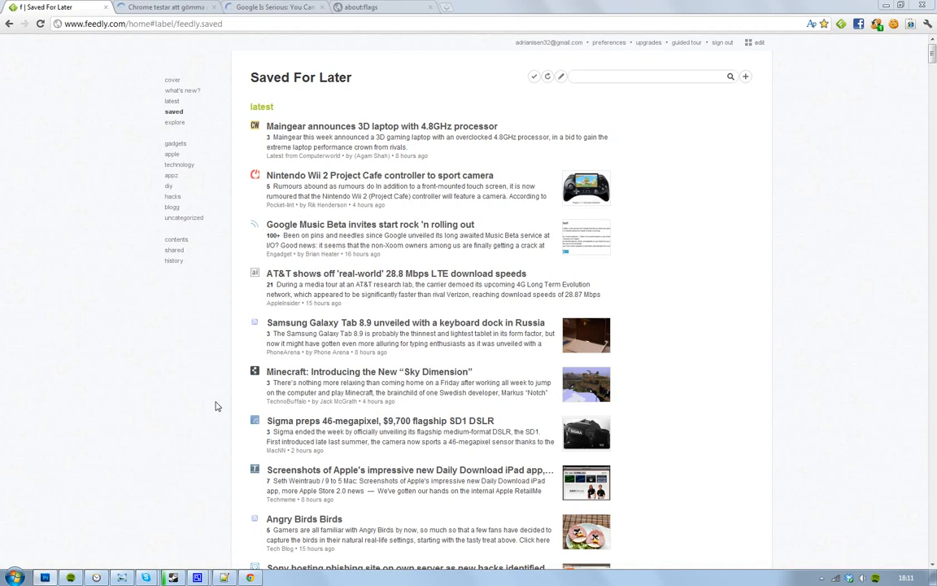
mouse_move(361, 6)
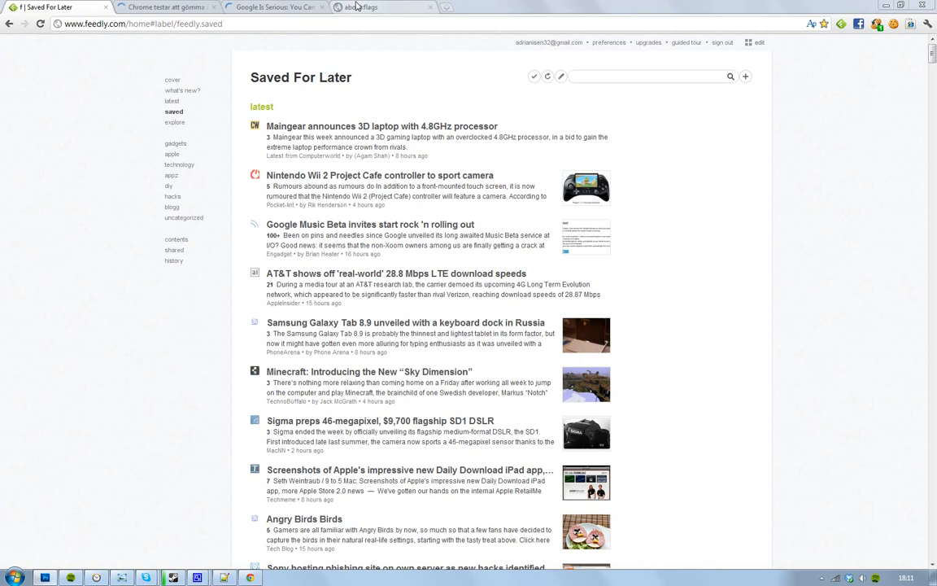
- Hide the toolbar from the about:flags tab's context menu, then bring up the wrench menu
right_click(366, 7)
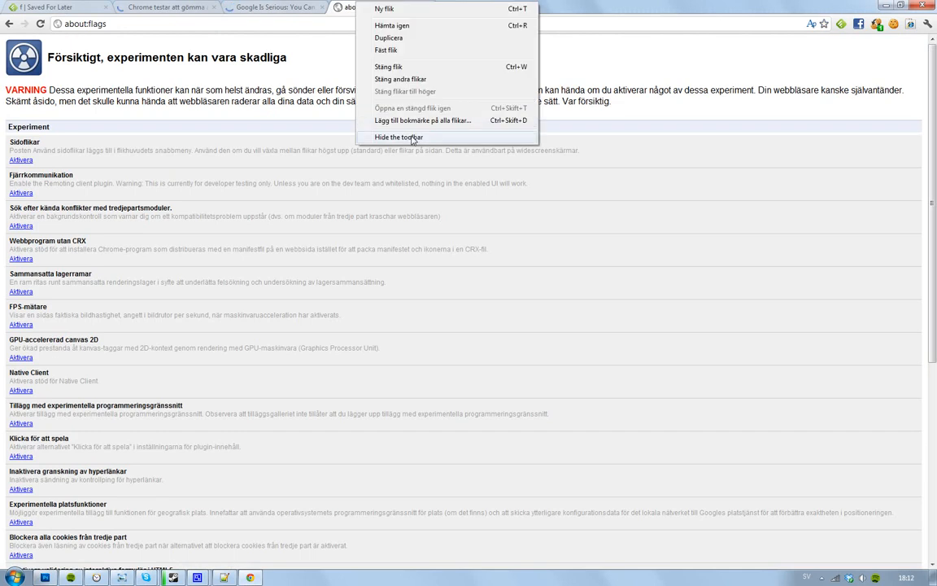
click(397, 137)
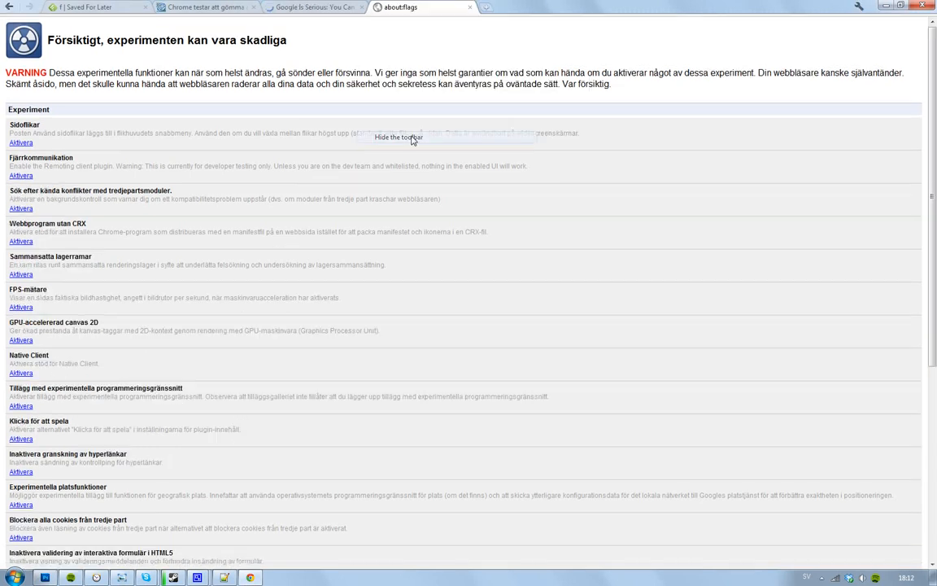
mouse_move(411, 139)
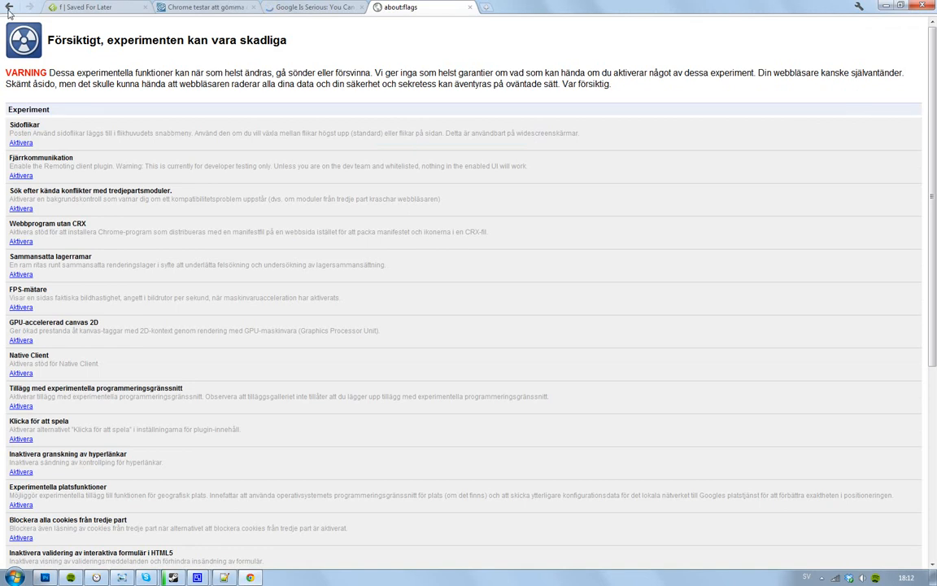
mouse_move(511, 59)
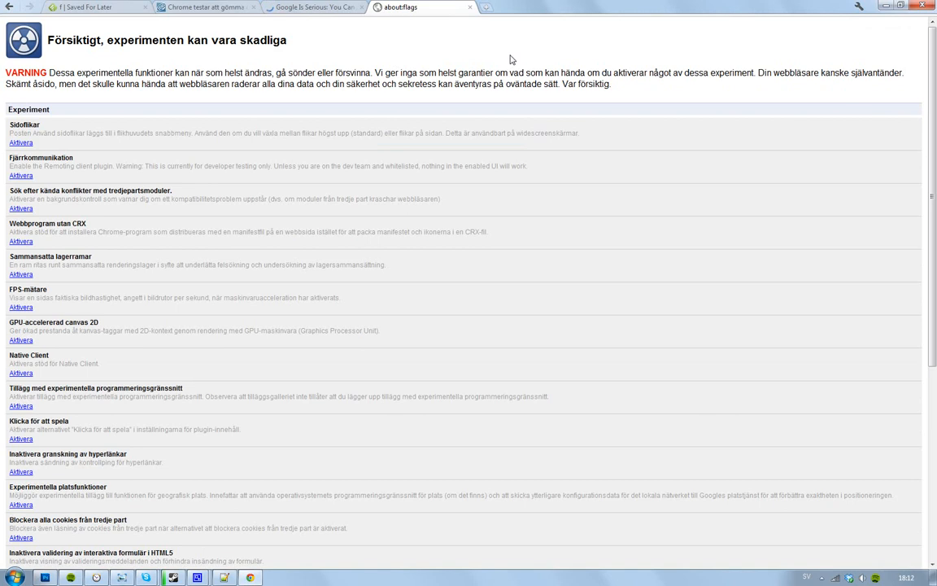
click(859, 6)
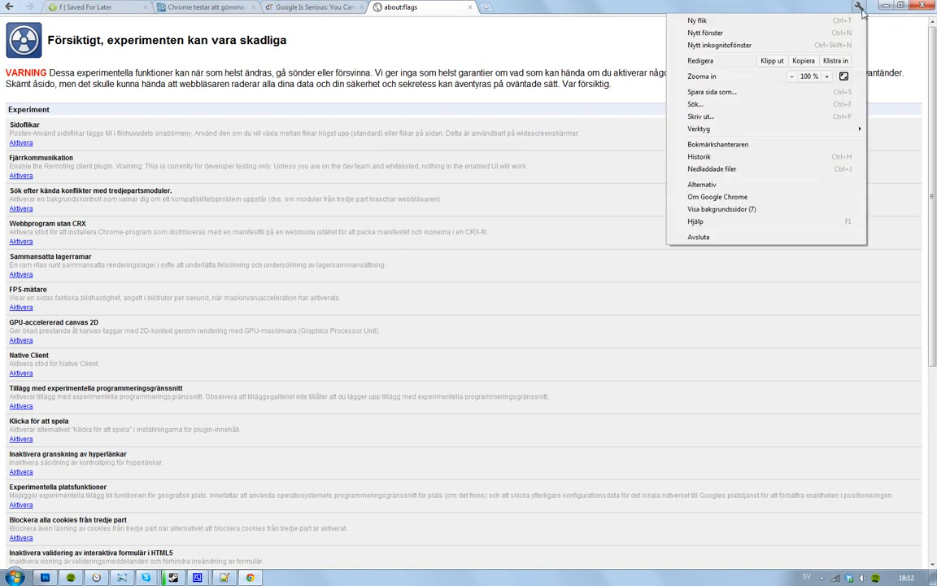
mouse_move(787, 32)
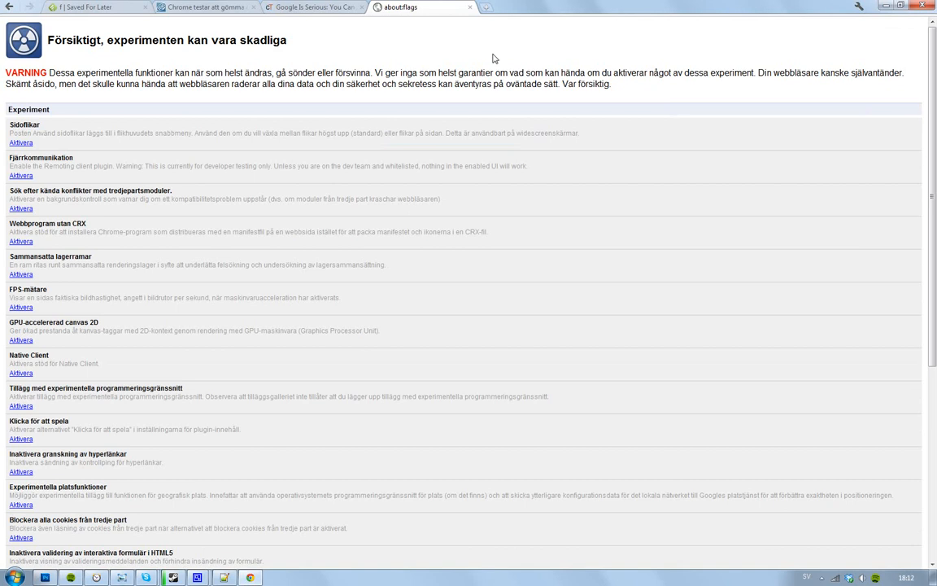
- Cycle through the URL bar article, Swedish article and experiments tabs to show each address popup
click(313, 6)
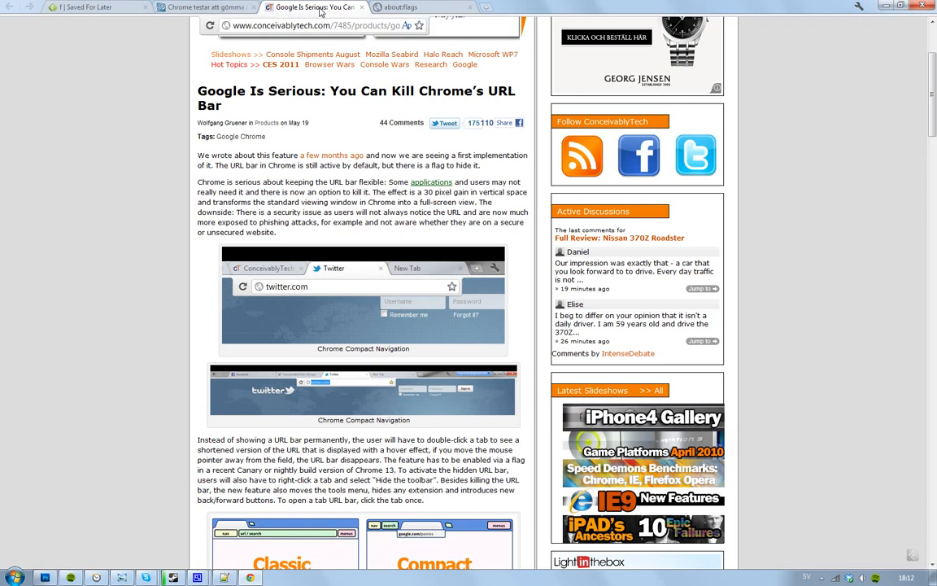
click(203, 7)
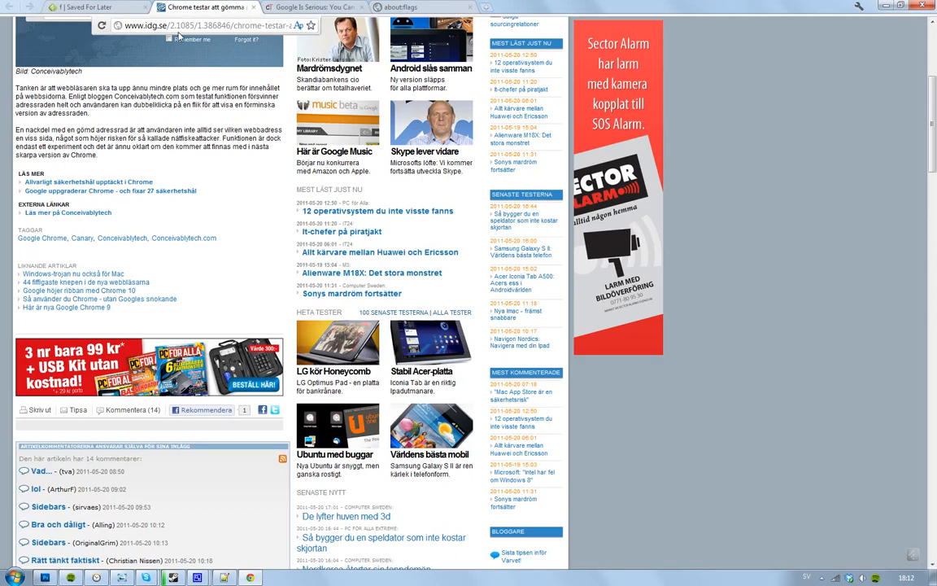
click(313, 6)
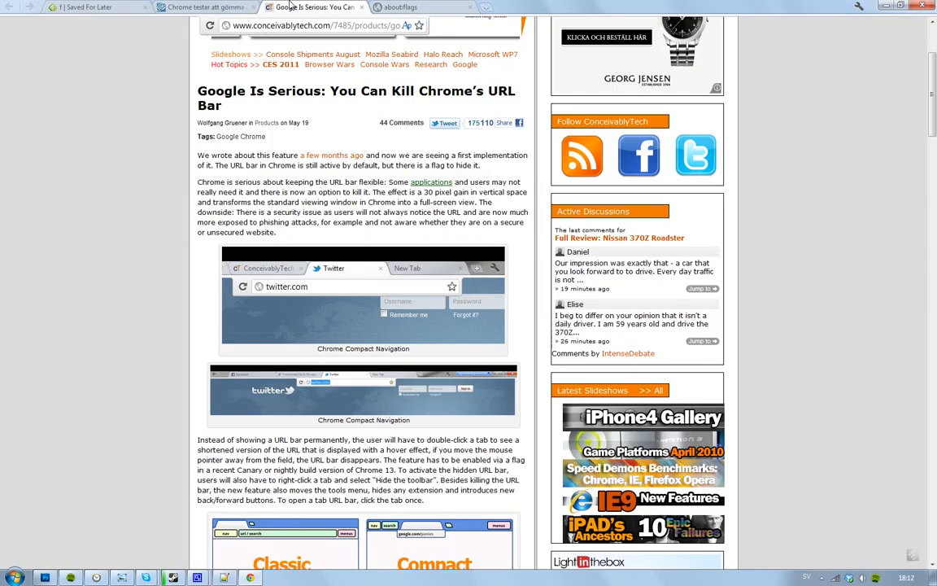
click(420, 7)
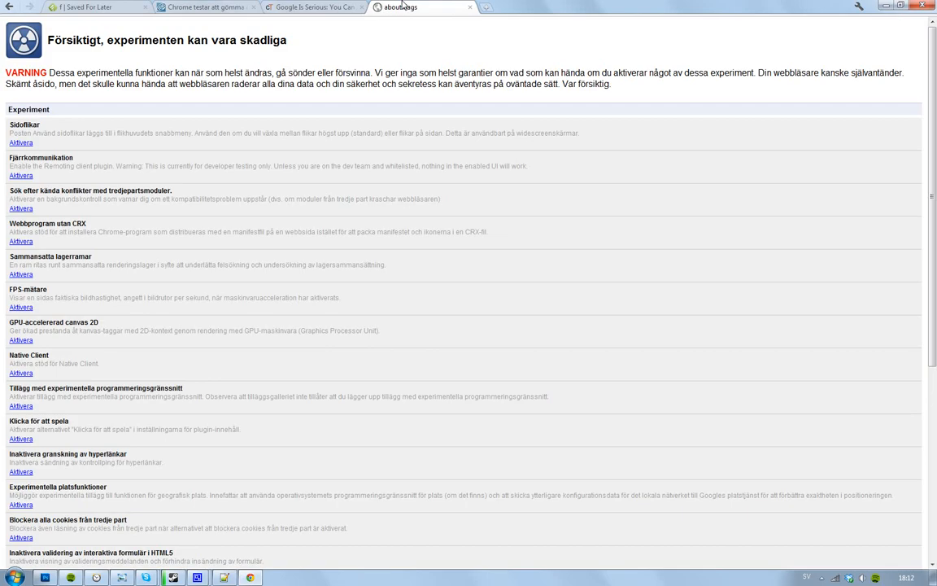
click(313, 7)
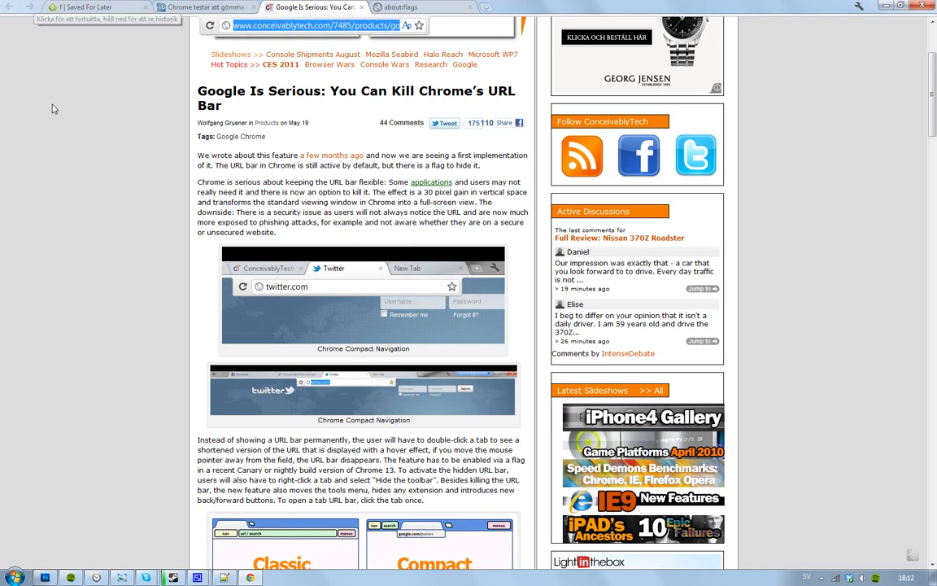
- Revisit the Swedish article, URL bar article and experiments page, confirming the popup follows the active tab
click(203, 6)
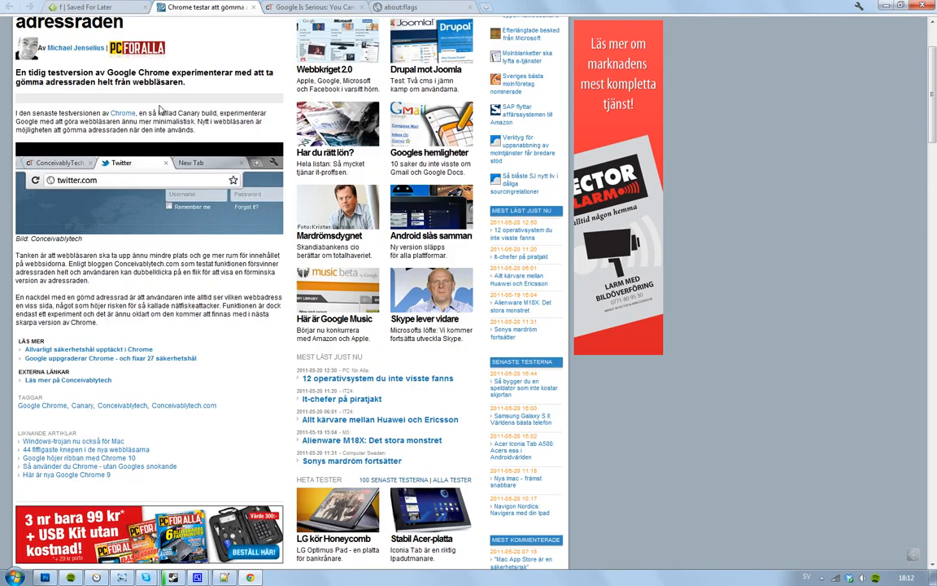
scroll(up, 3)
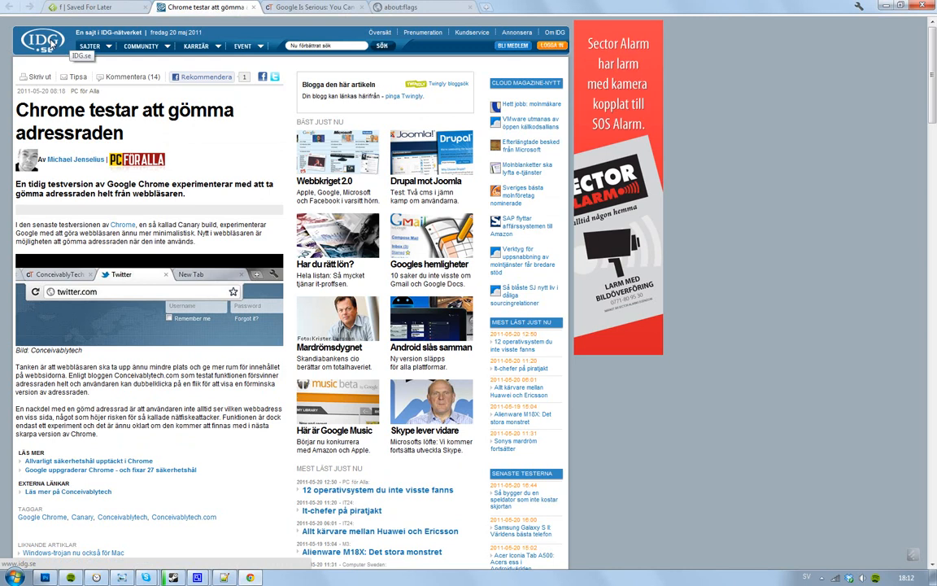
click(312, 6)
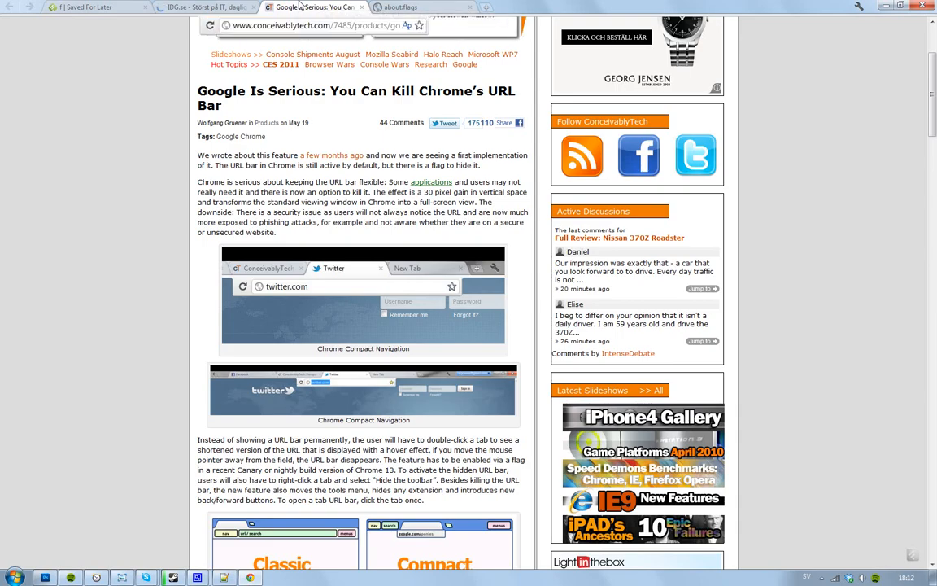
mouse_move(312, 7)
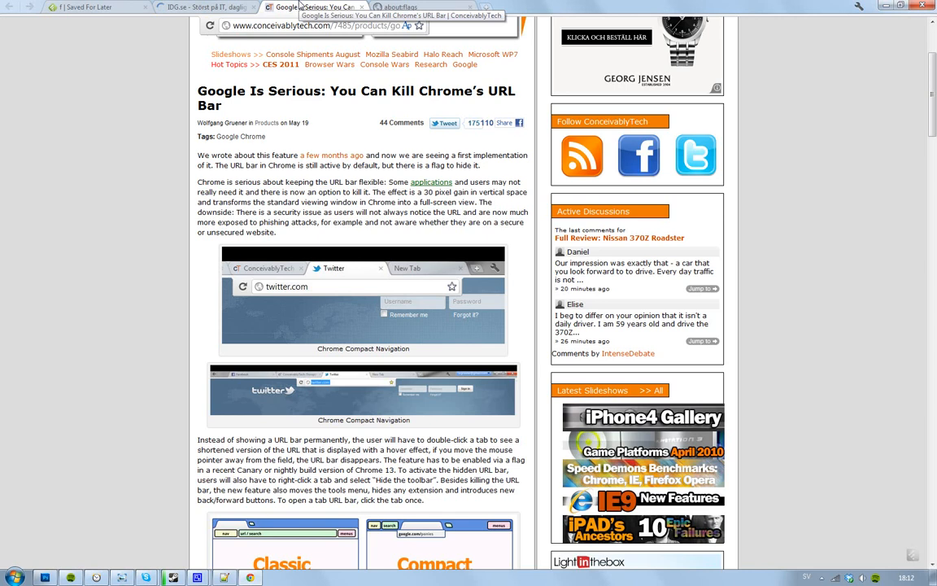
mouse_move(179, 39)
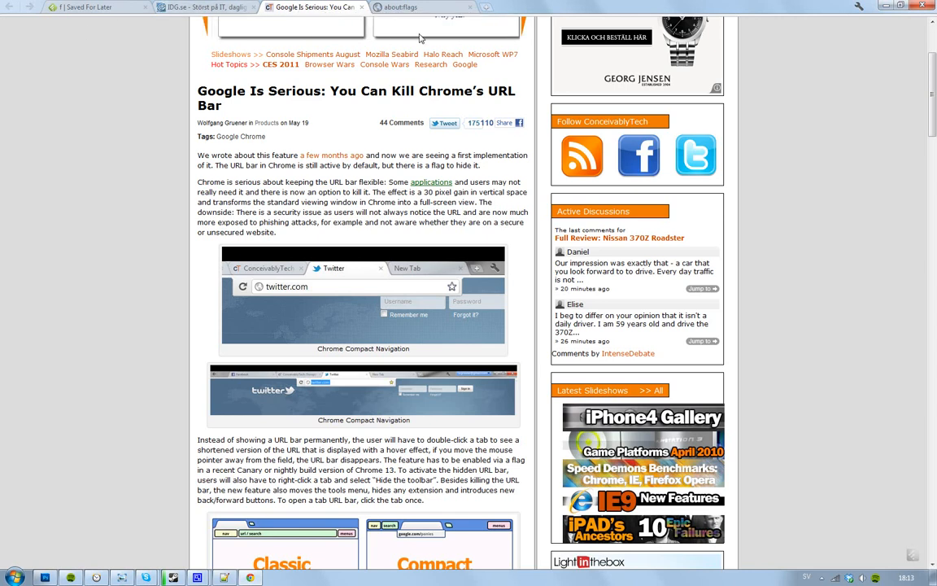
click(423, 6)
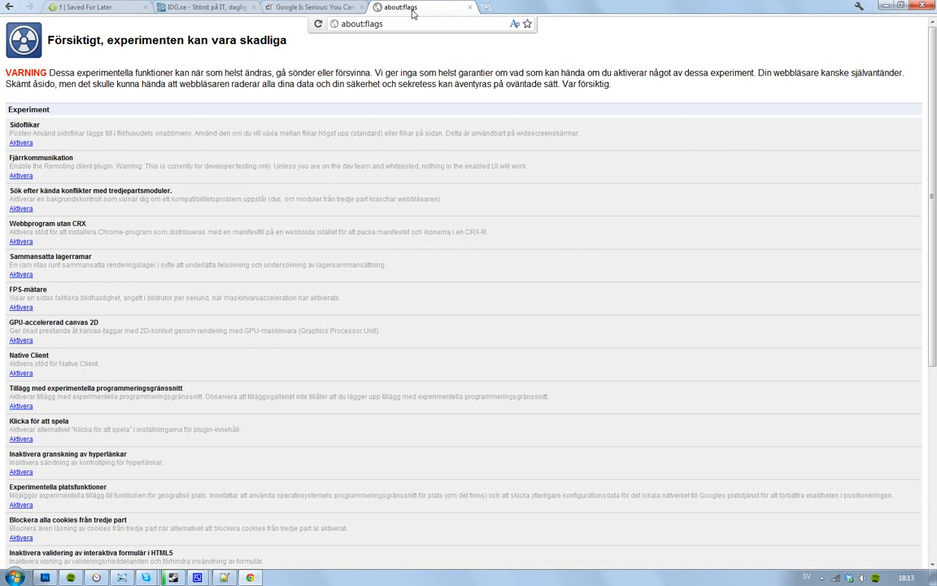